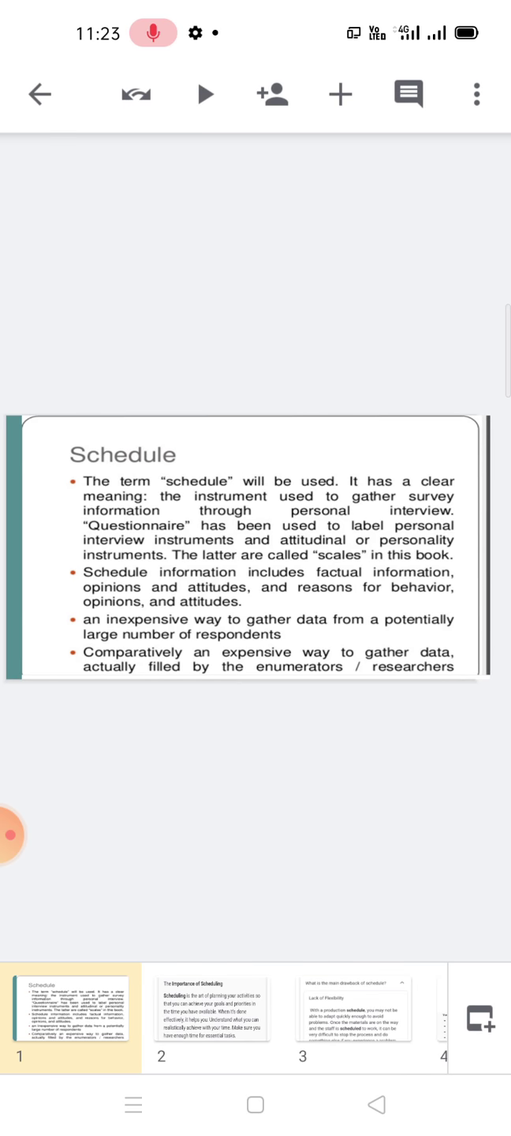
- Show slide 2, 'The Importance of Scheduling', from the filmstrip
left_click(211, 1016)
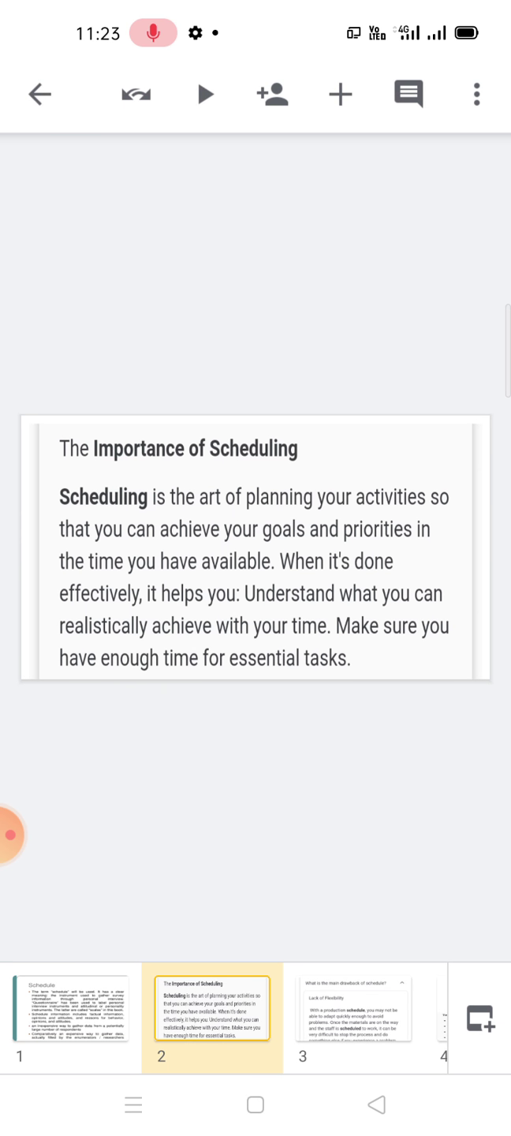